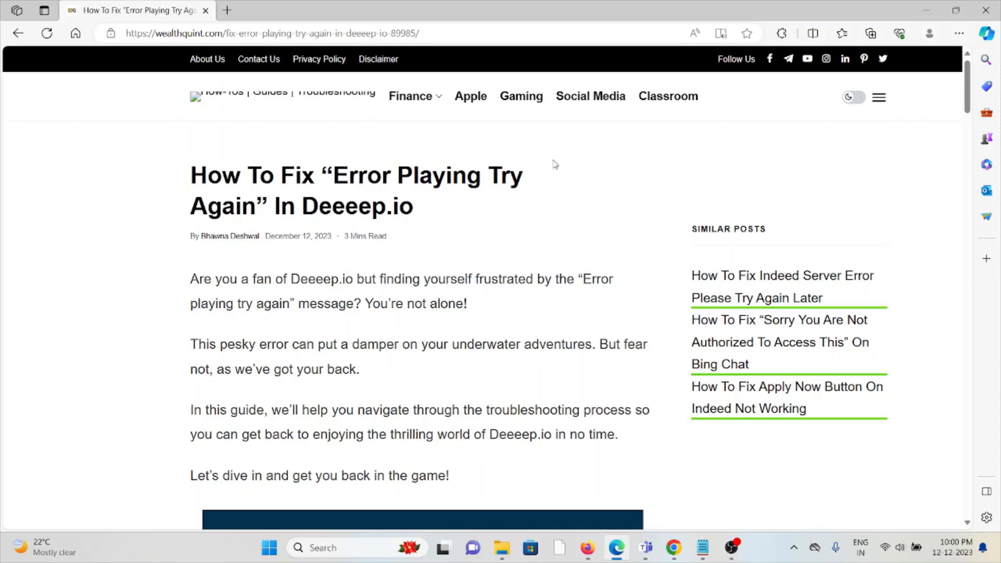
Scroll past the intro image to the 'How To Fix' summary and section 1, Refresh Your Browser.
{"action": "scroll", "scroll_direction": "down", "scroll_amount": 3}
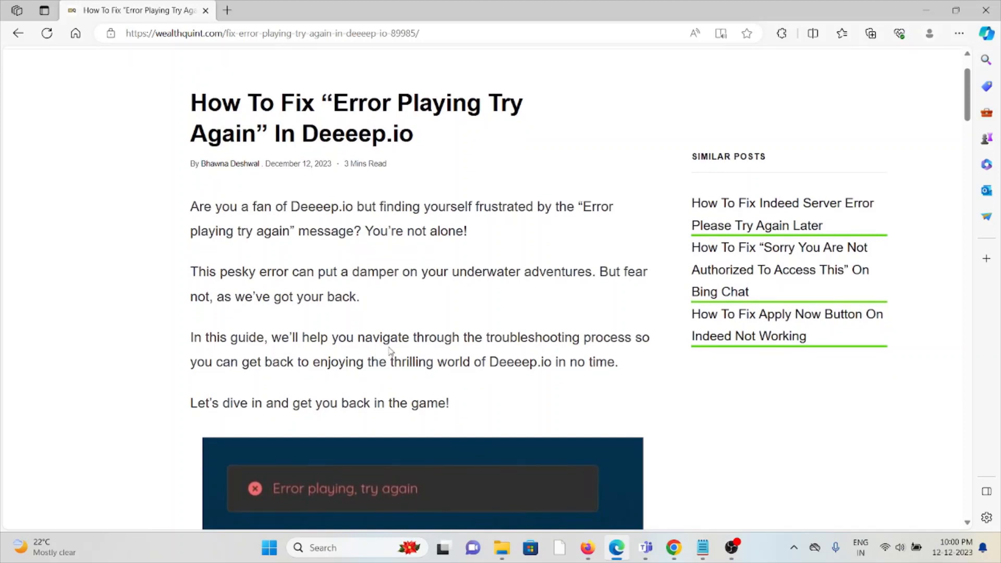
{"action": "mouse_move", "coordinate": [409, 326]}
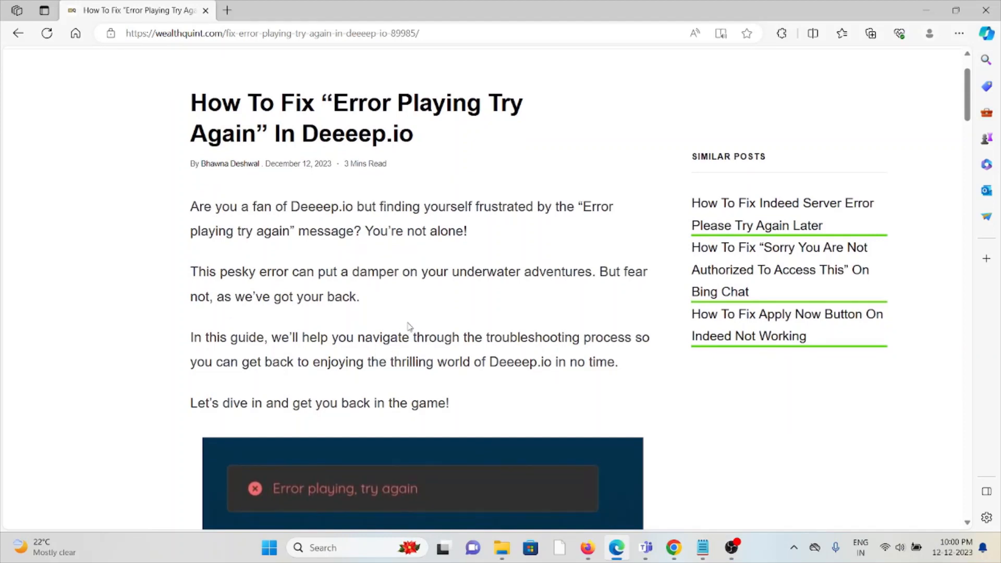
{"action": "mouse_move", "coordinate": [408, 319]}
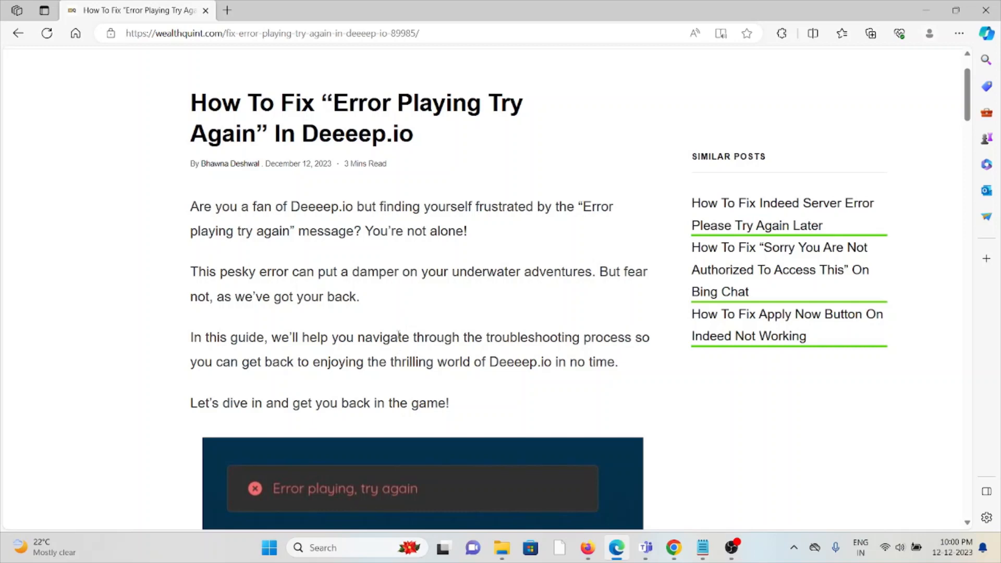
{"action": "scroll", "scroll_direction": "down", "scroll_amount": 3}
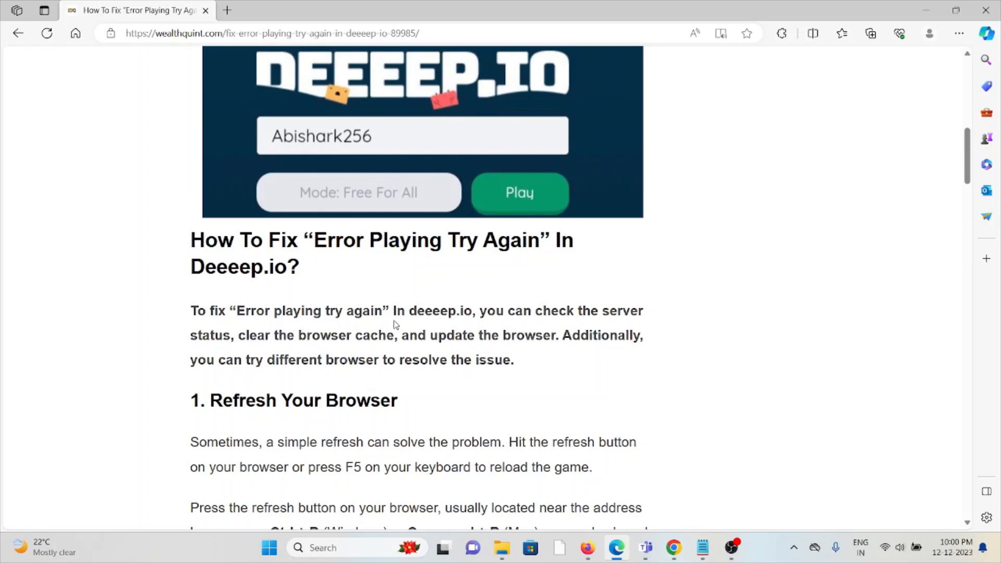
Scroll down to section 2, Clear Browser Cache, with its Chrome, Firefox and Safari instructions.
{"action": "scroll", "scroll_direction": "down", "scroll_amount": 3}
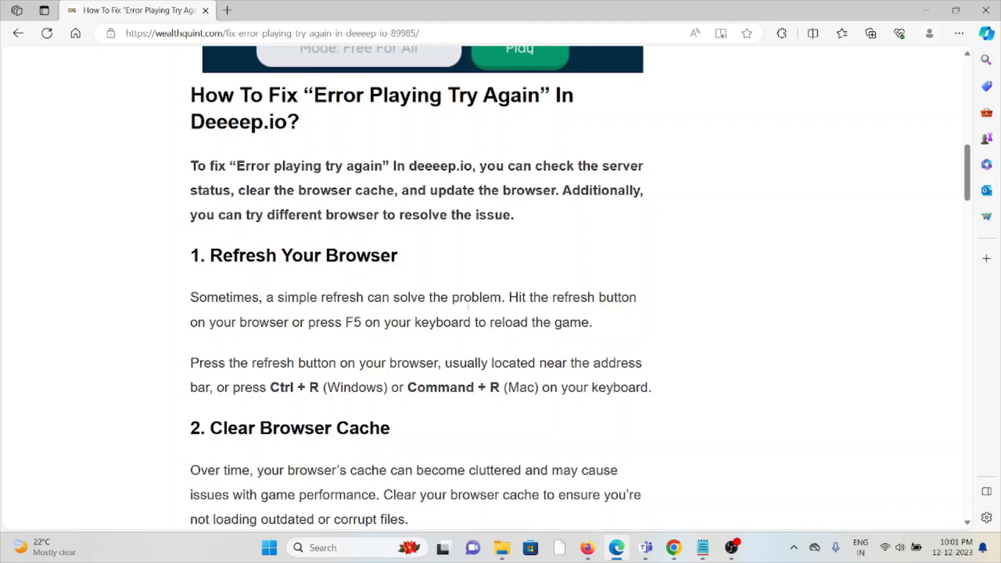
{"action": "scroll", "scroll_direction": "down", "scroll_amount": 3}
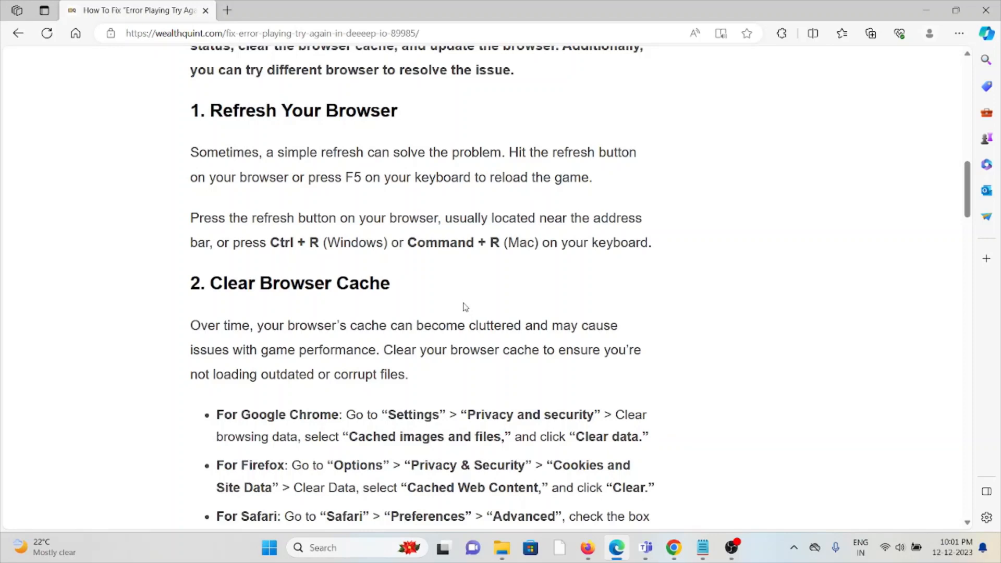
{"action": "scroll", "scroll_direction": "down", "scroll_amount": 3}
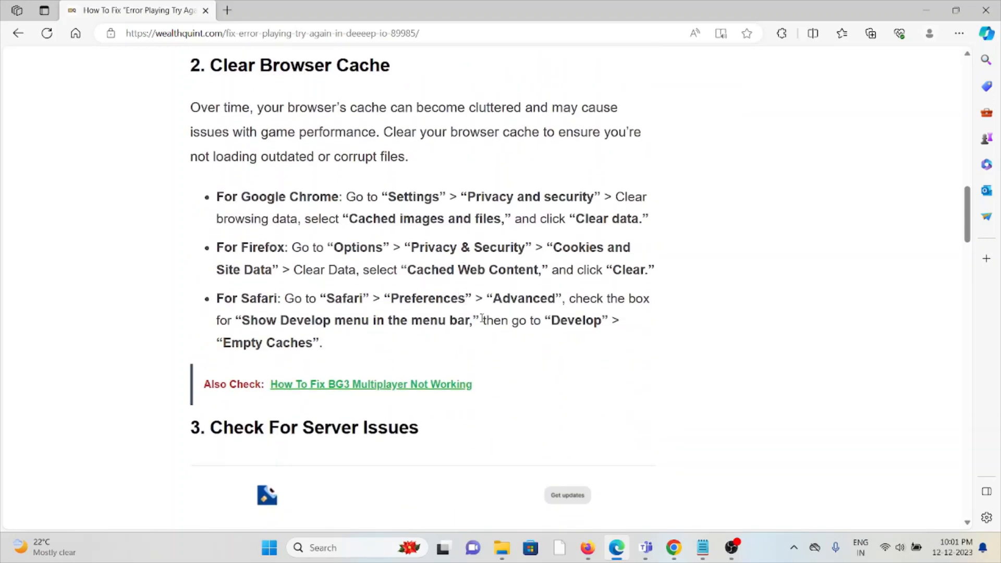
In Chrome, clear All time browsing history, cookies and site data, and cached images and files.
{"action": "left_click", "coordinate": [322, 548]}
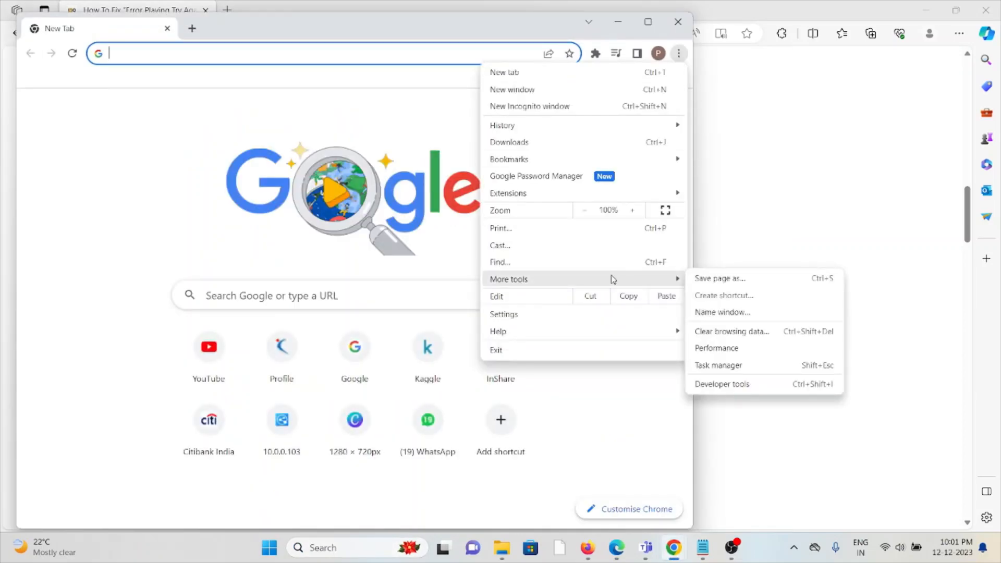
{"action": "left_click", "coordinate": [732, 331]}
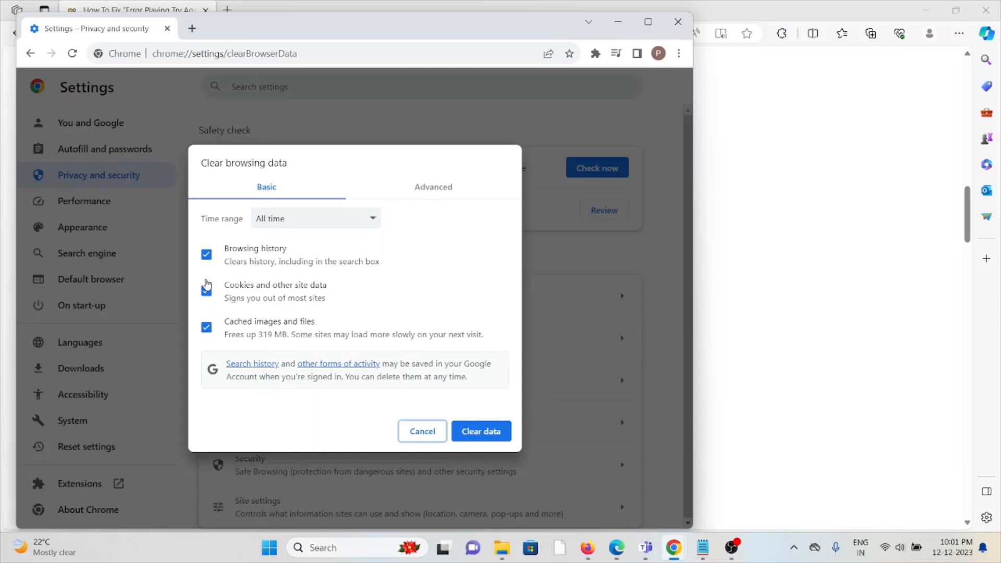
{"action": "left_click", "coordinate": [206, 291]}
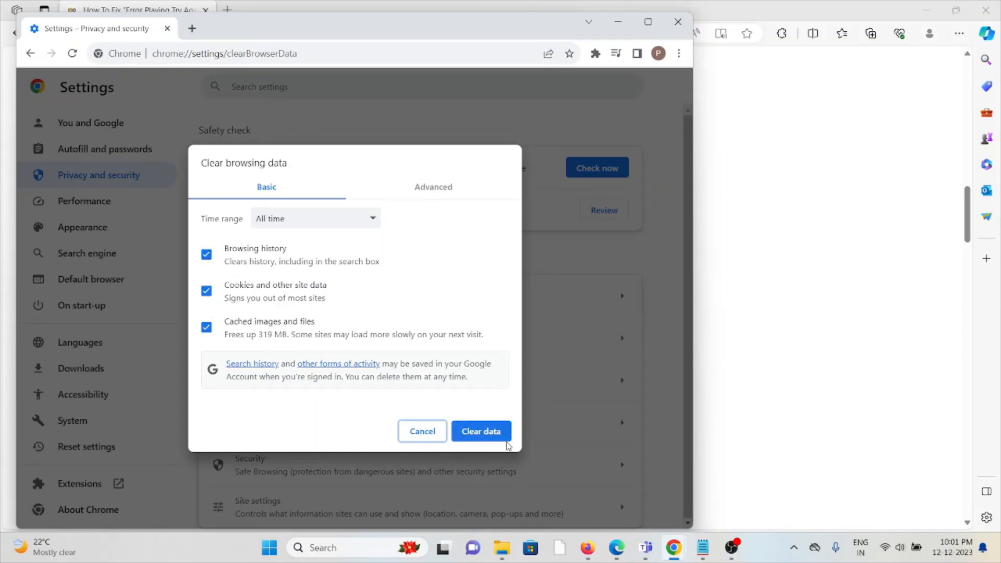
{"action": "mouse_move", "coordinate": [372, 293]}
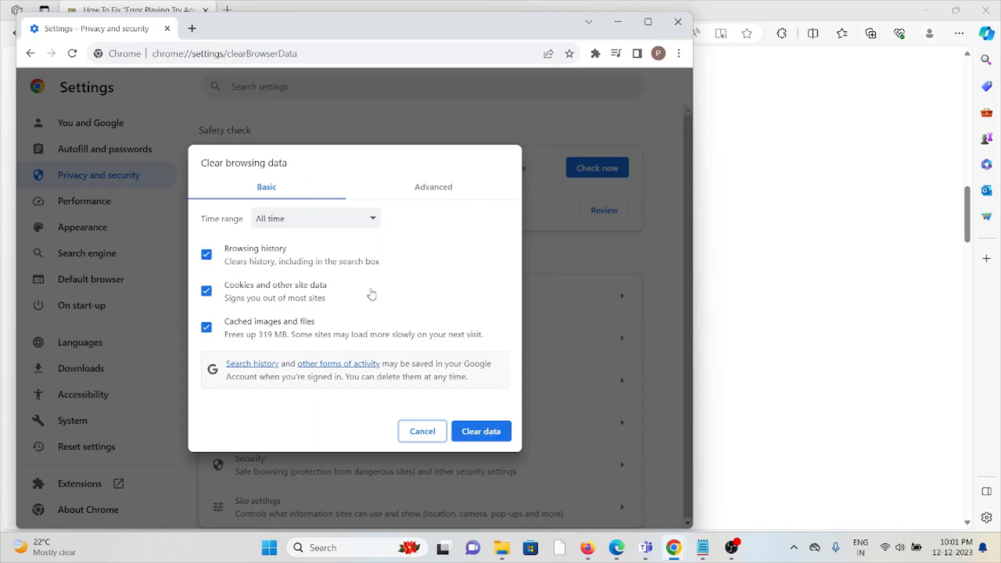
{"action": "left_click", "coordinate": [421, 430]}
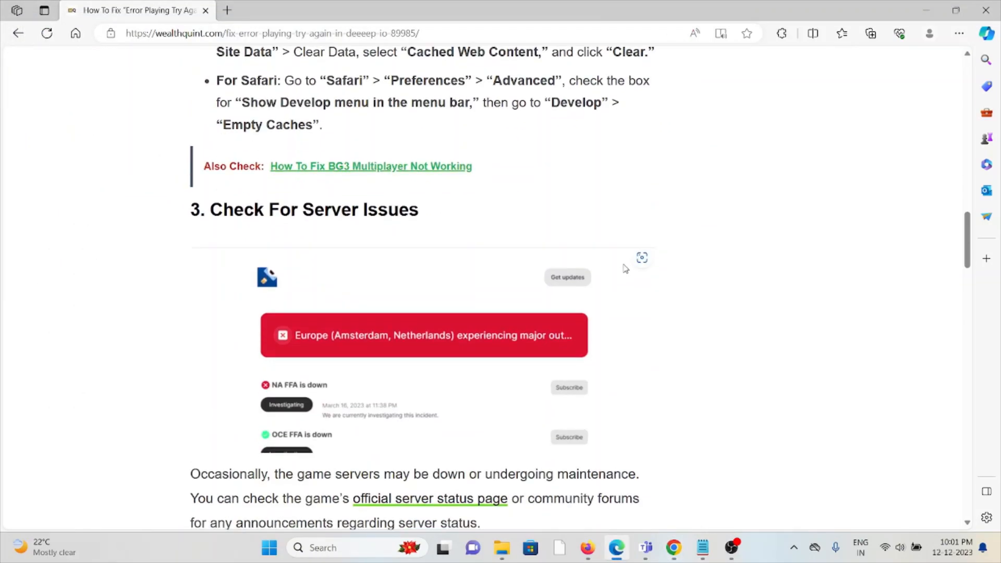
Scroll through section 3, Check For Server Issues, to section 4, Update Your Browser.
{"action": "scroll", "scroll_direction": "down", "scroll_amount": 3}
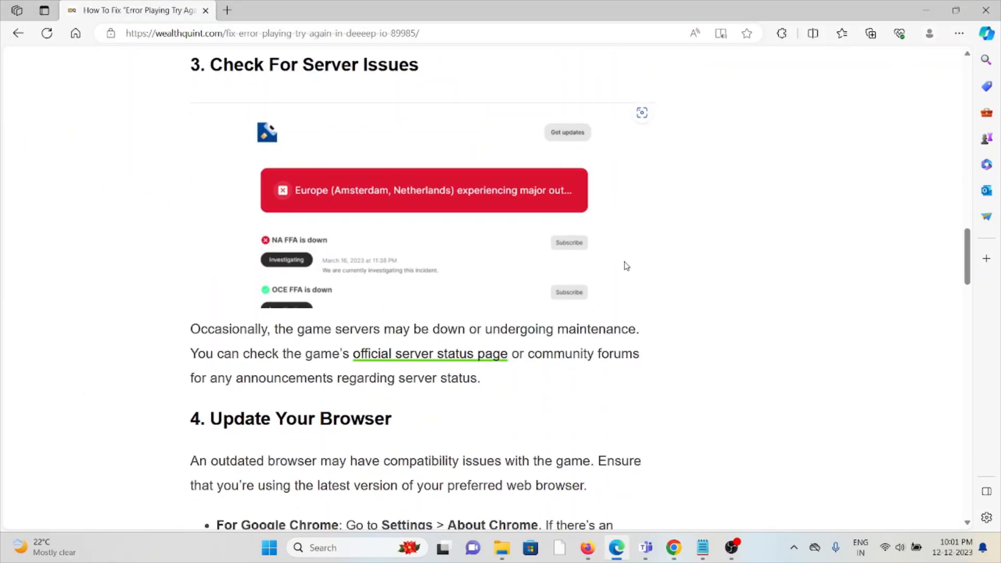
{"action": "mouse_move", "coordinate": [635, 262]}
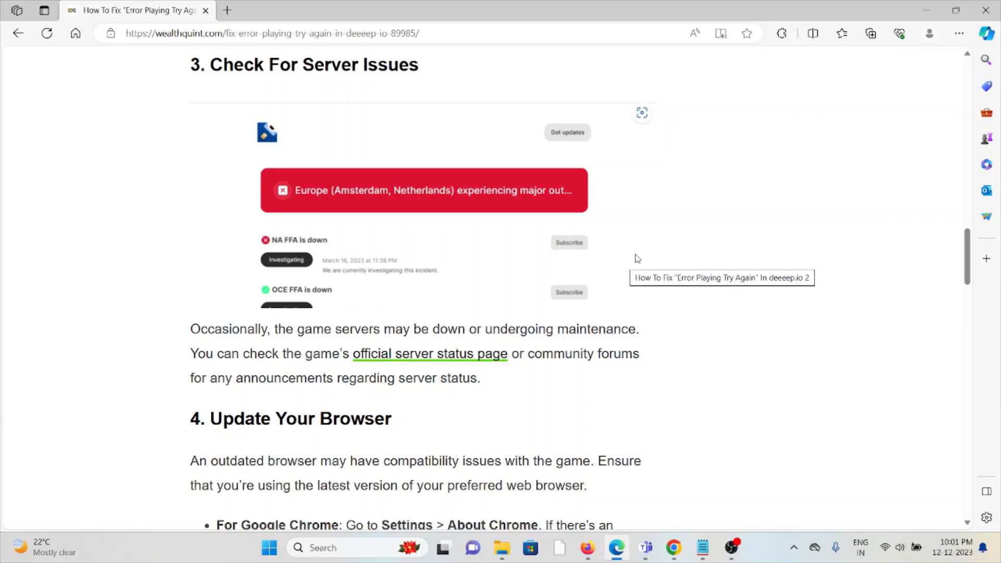
{"action": "mouse_move", "coordinate": [631, 244]}
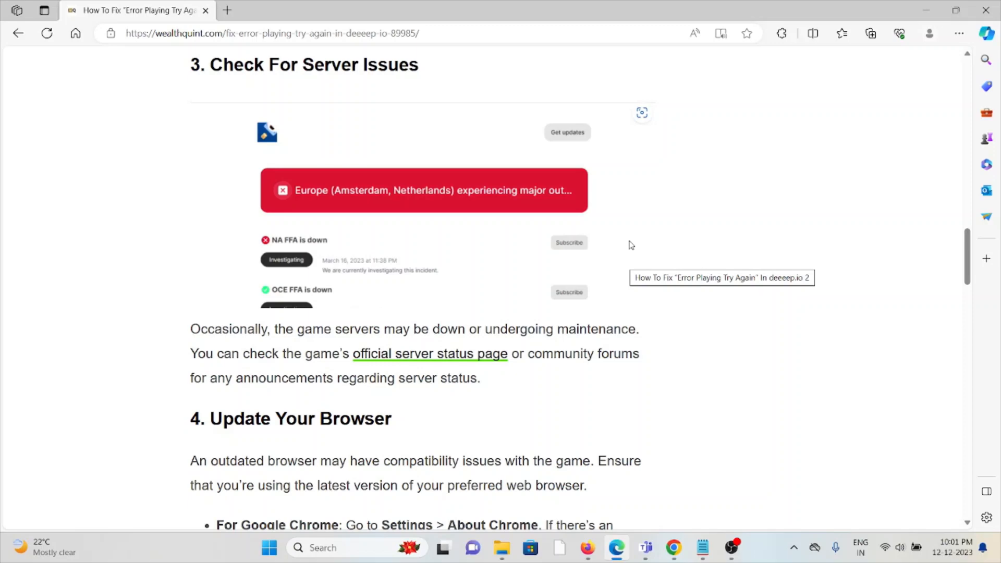
{"action": "scroll", "scroll_direction": "down", "scroll_amount": 3}
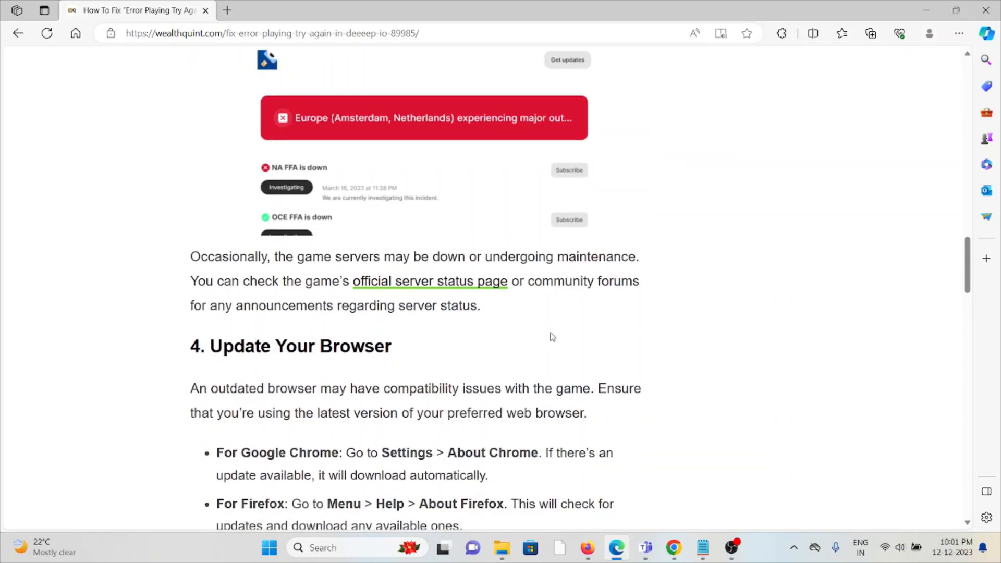
Scroll past the Update Your Browser steps until section 5, Disable Browser Extensions, appears.
{"action": "scroll", "scroll_direction": "down", "scroll_amount": 3}
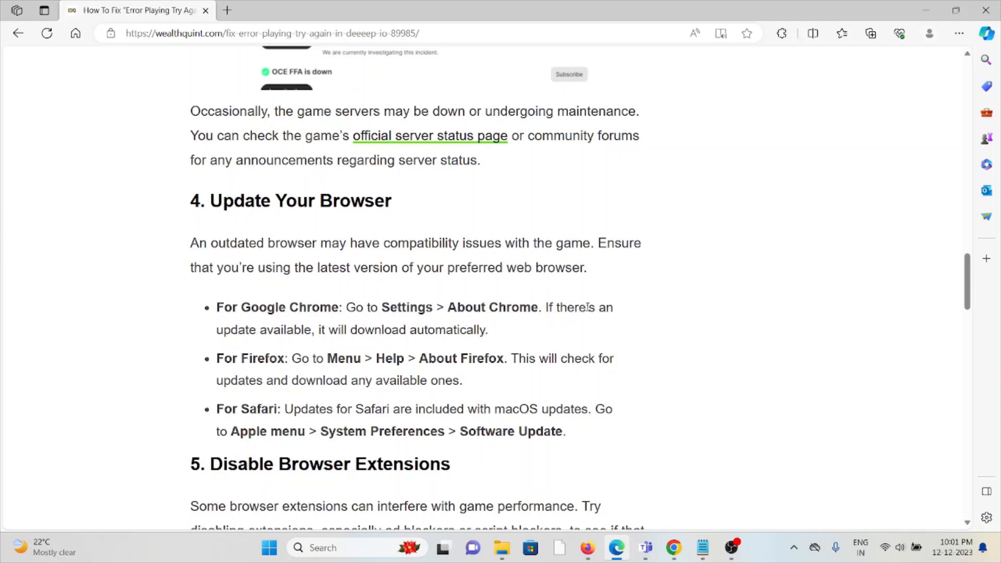
{"action": "mouse_move", "coordinate": [588, 321]}
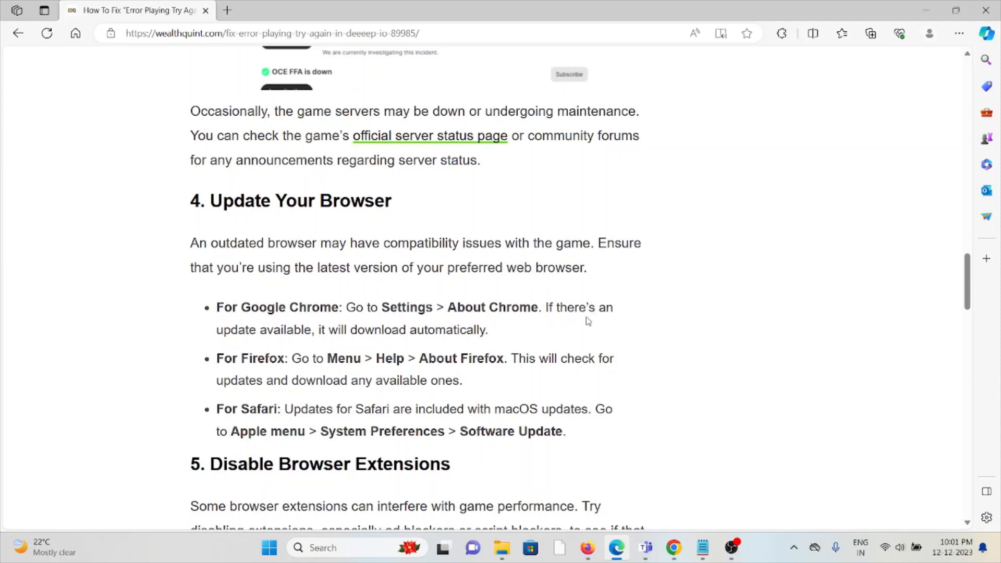
{"action": "mouse_move", "coordinate": [574, 337]}
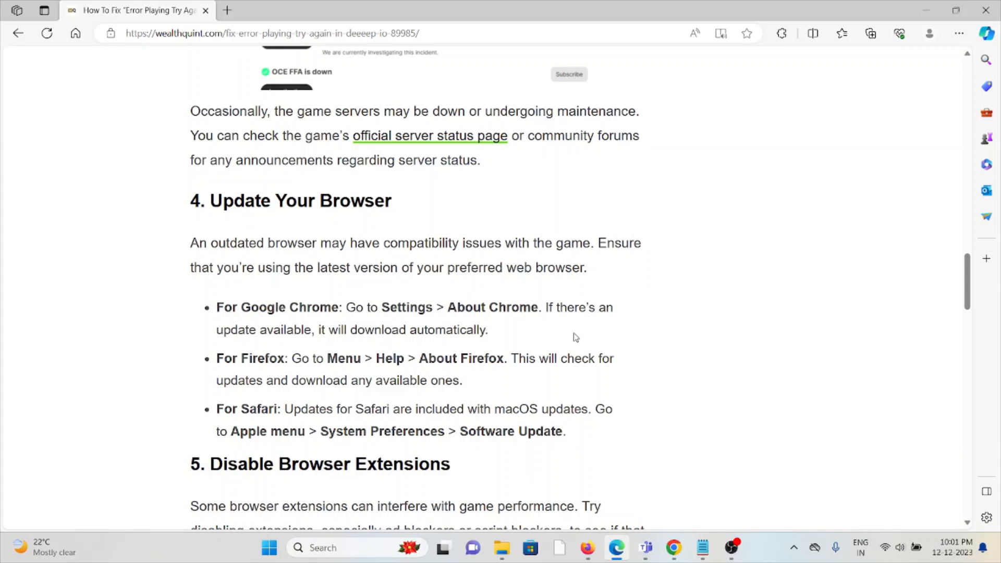
{"action": "mouse_move", "coordinate": [619, 323]}
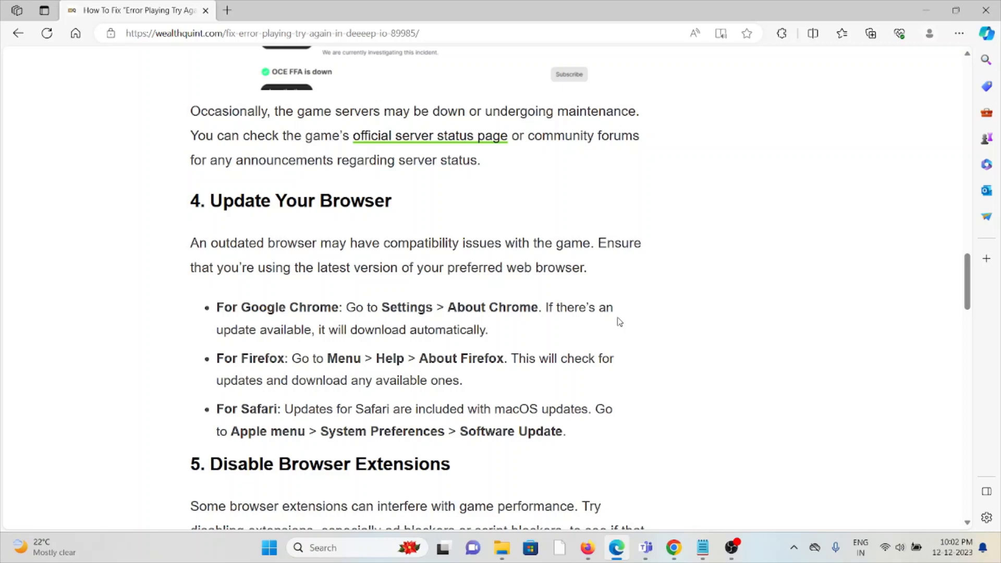
{"action": "mouse_move", "coordinate": [629, 308]}
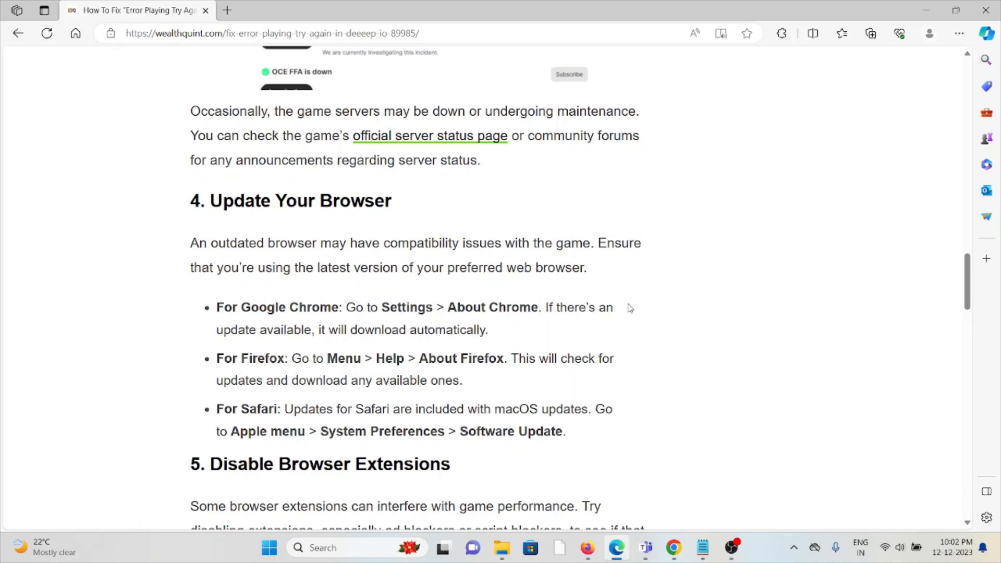
{"action": "mouse_move", "coordinate": [626, 312]}
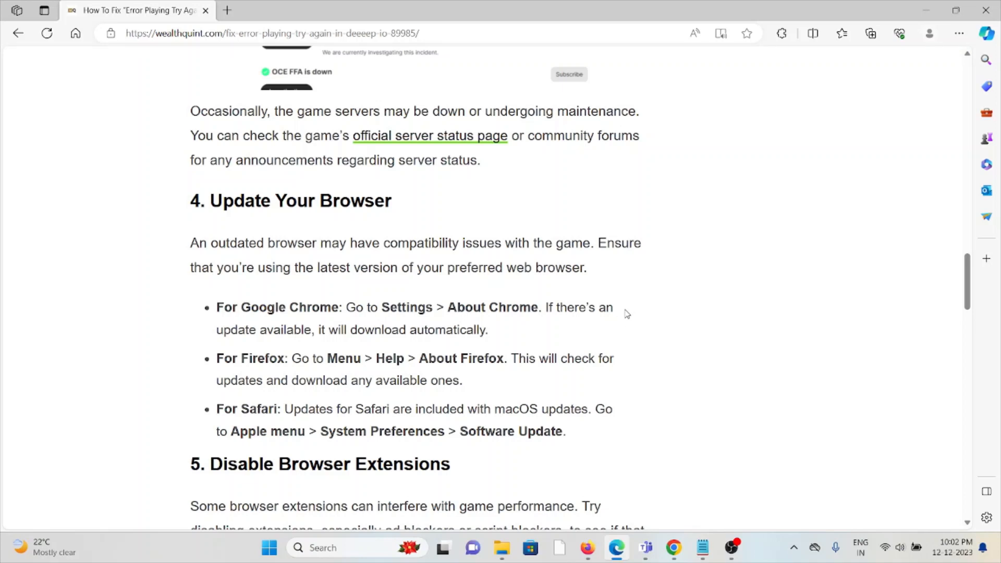
{"action": "mouse_move", "coordinate": [592, 313]}
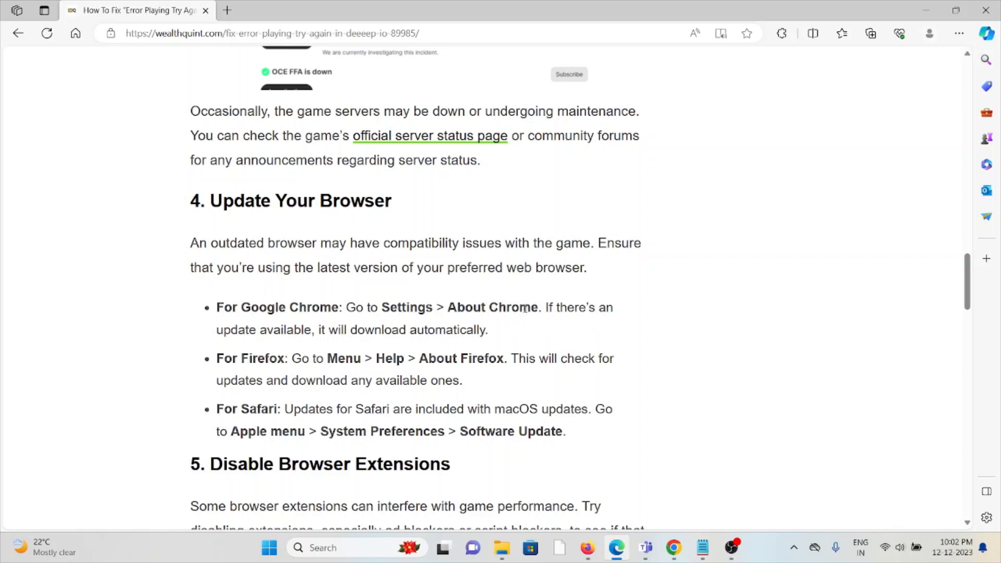
{"action": "scroll", "scroll_direction": "down", "scroll_amount": 3}
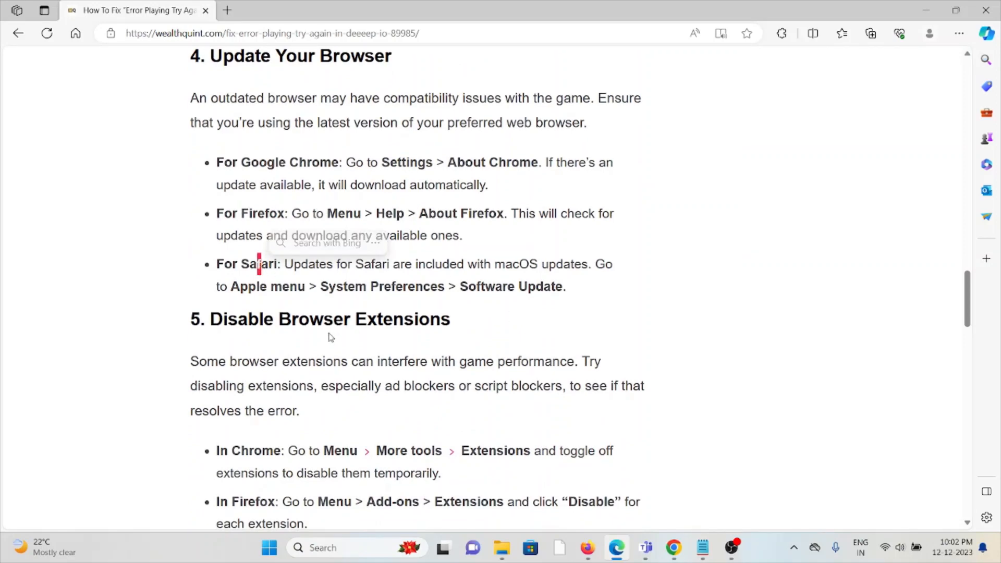
Scroll through the extension fixes to sections 6, Try A Different Browser, and 7, Check Your Internet Connection.
{"action": "scroll", "scroll_direction": "down", "scroll_amount": 3}
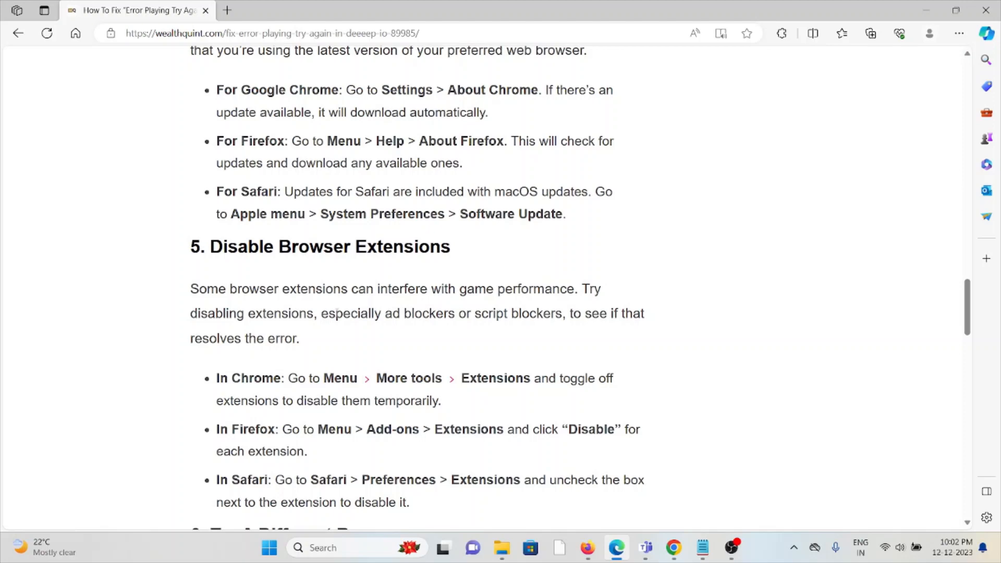
{"action": "scroll", "scroll_direction": "down", "scroll_amount": 3}
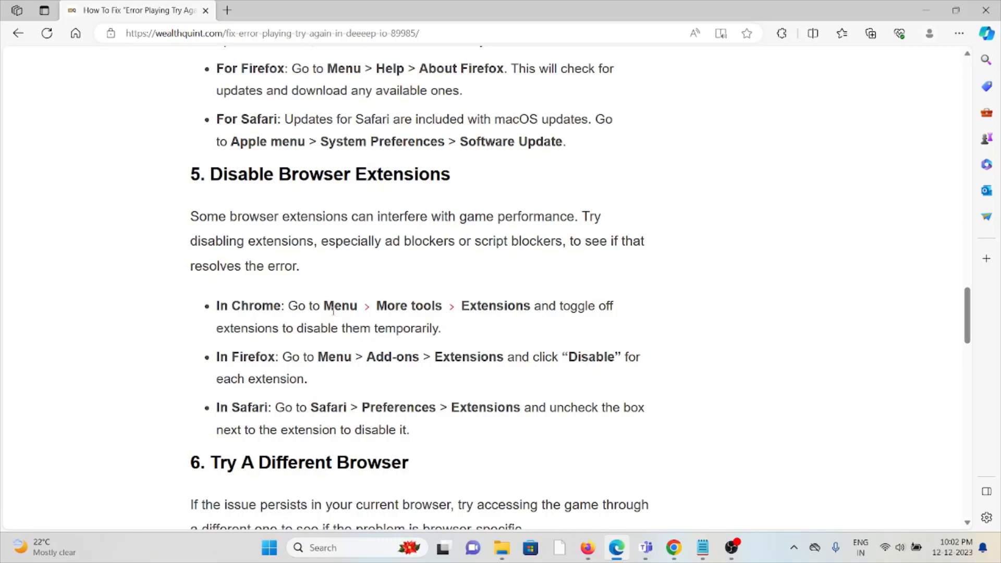
{"action": "mouse_move", "coordinate": [243, 400]}
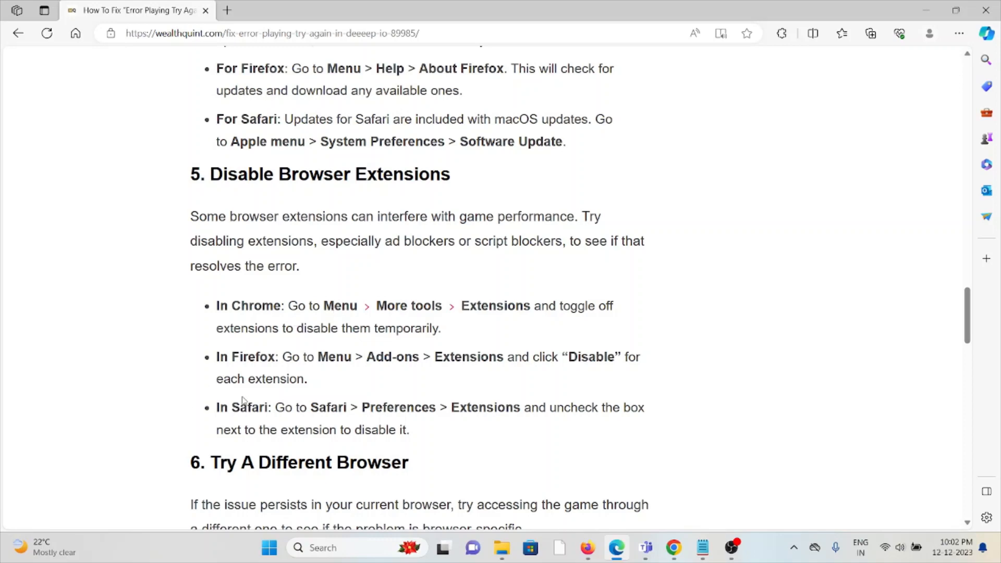
{"action": "scroll", "scroll_direction": "down", "scroll_amount": 3}
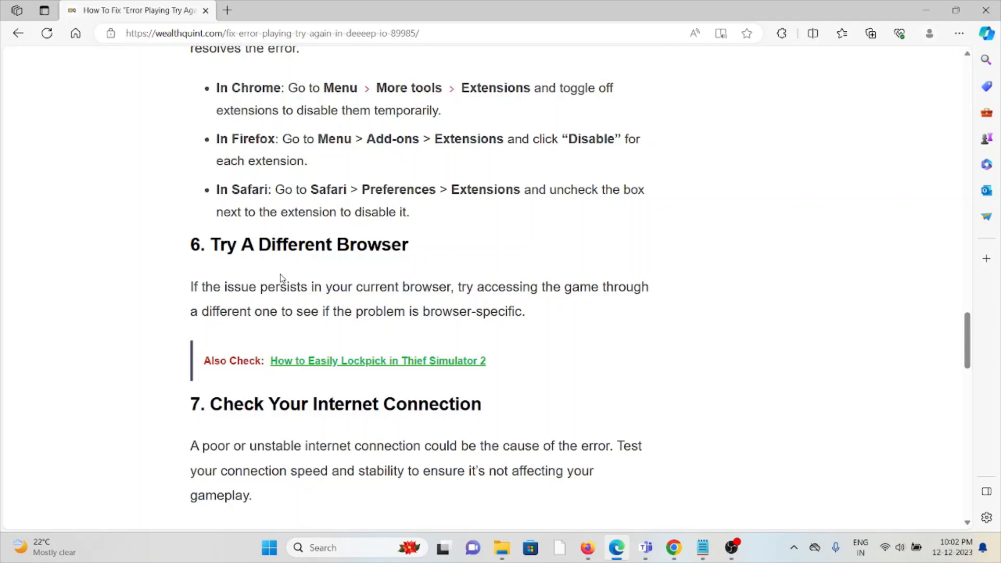
{"action": "mouse_move", "coordinate": [503, 5]}
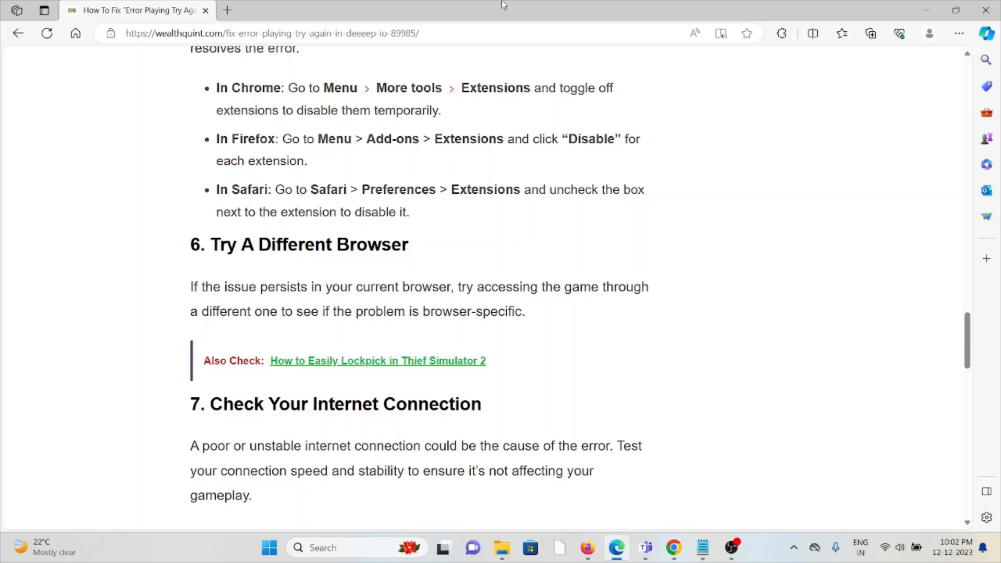
Scroll to section 7's Wi-Fi and router restart guidance, reaching section 8, Enable WebGL.
{"action": "scroll", "scroll_direction": "down", "scroll_amount": 3}
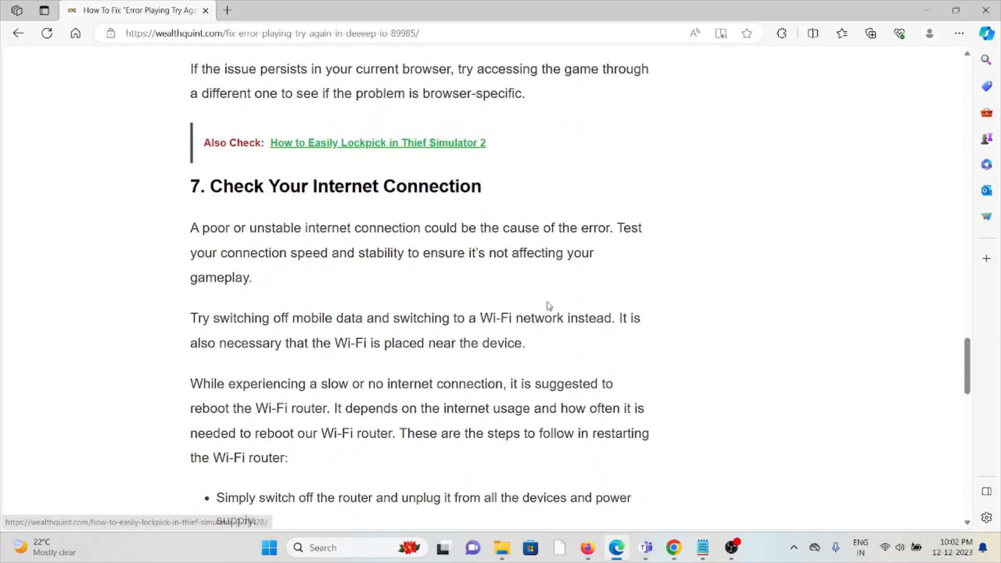
{"action": "scroll", "scroll_direction": "up", "scroll_amount": 3}
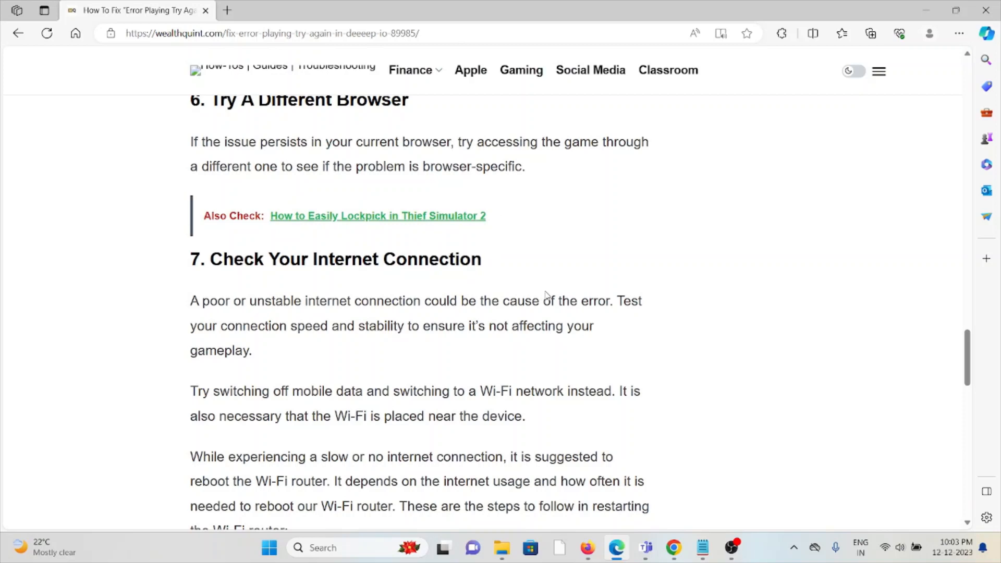
{"action": "mouse_move", "coordinate": [550, 283]}
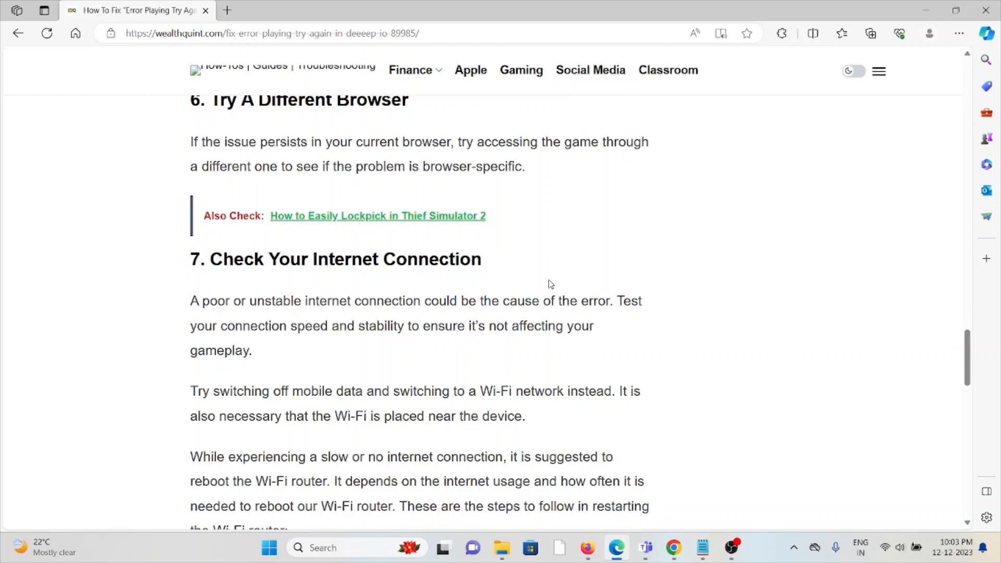
{"action": "mouse_move", "coordinate": [553, 256]}
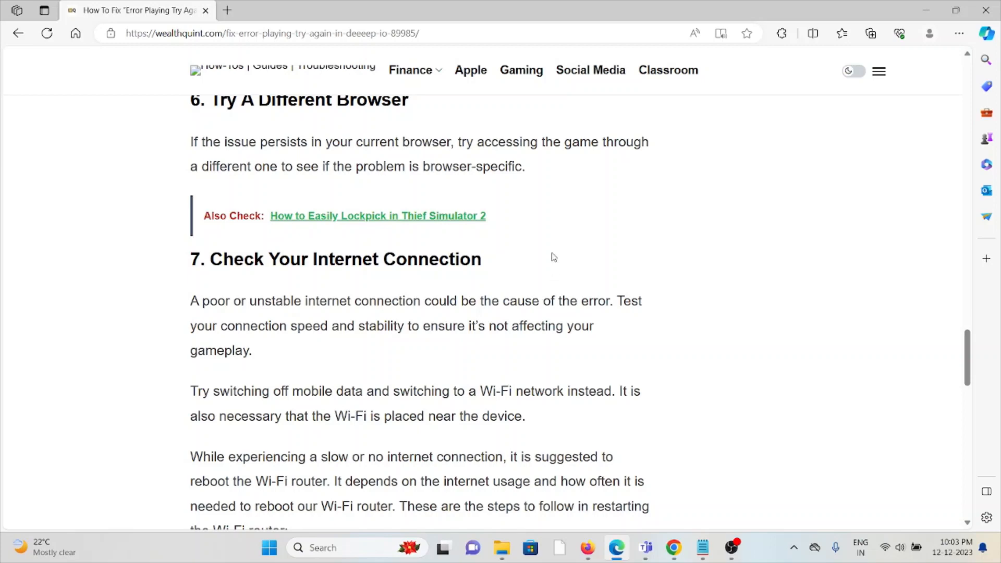
{"action": "scroll", "scroll_direction": "down", "scroll_amount": 3}
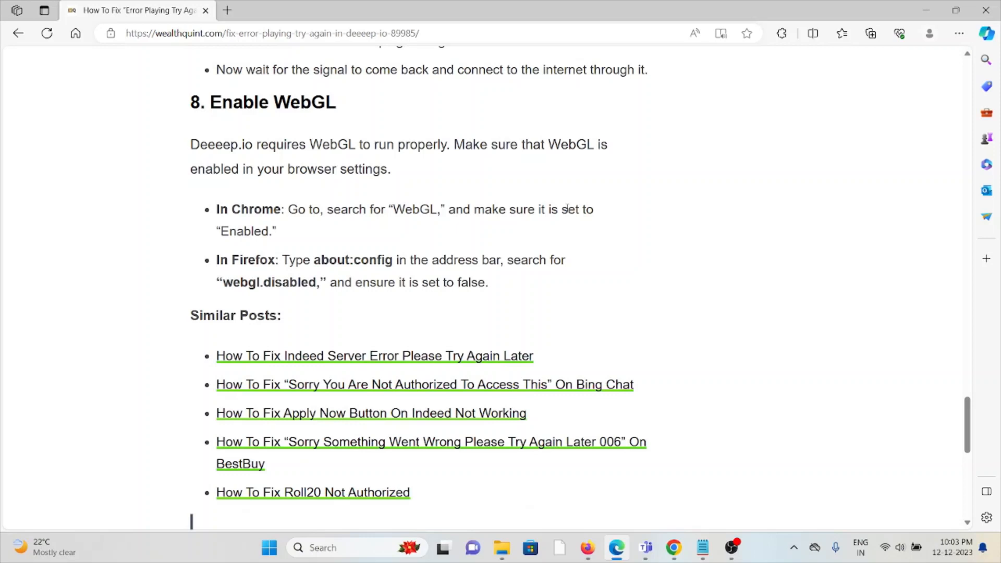
{"action": "mouse_move", "coordinate": [568, 204]}
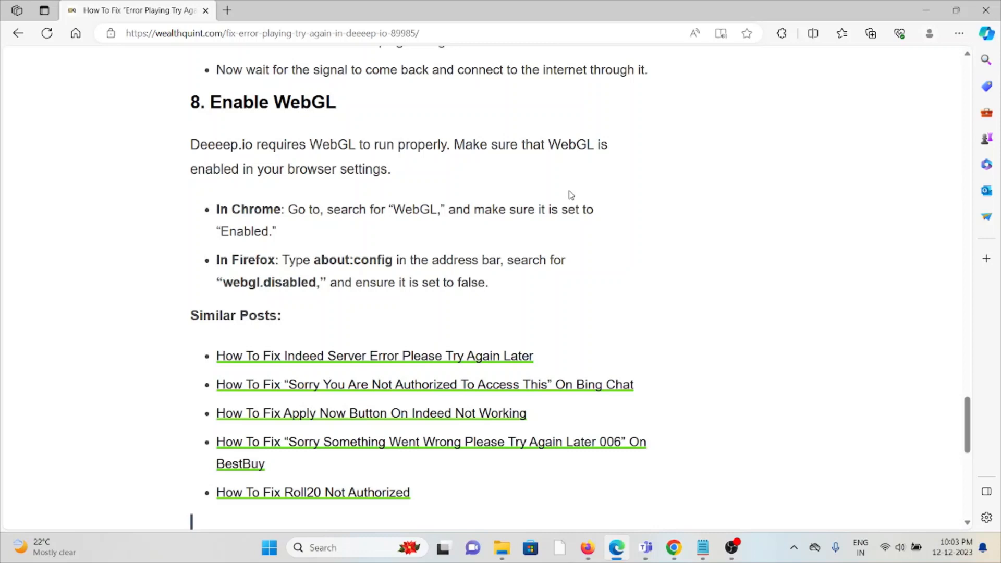
{"action": "mouse_move", "coordinate": [580, 188]}
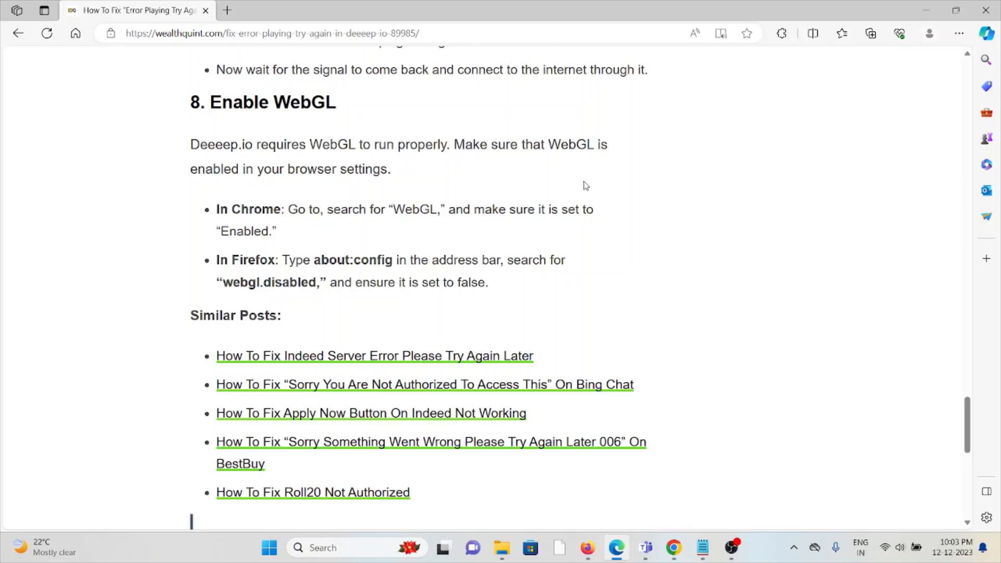
{"action": "mouse_move", "coordinate": [276, 301]}
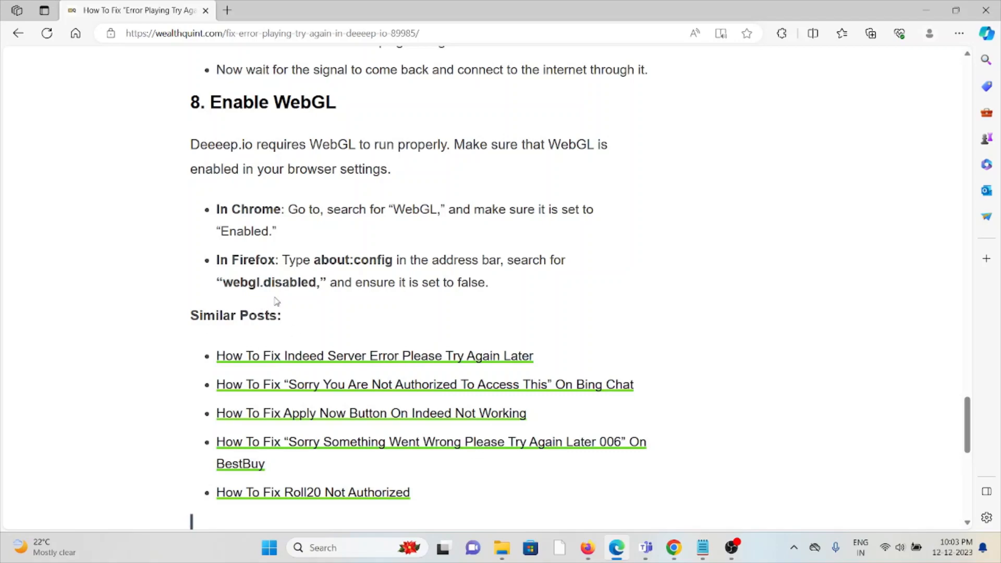
{"action": "mouse_move", "coordinate": [473, 307]}
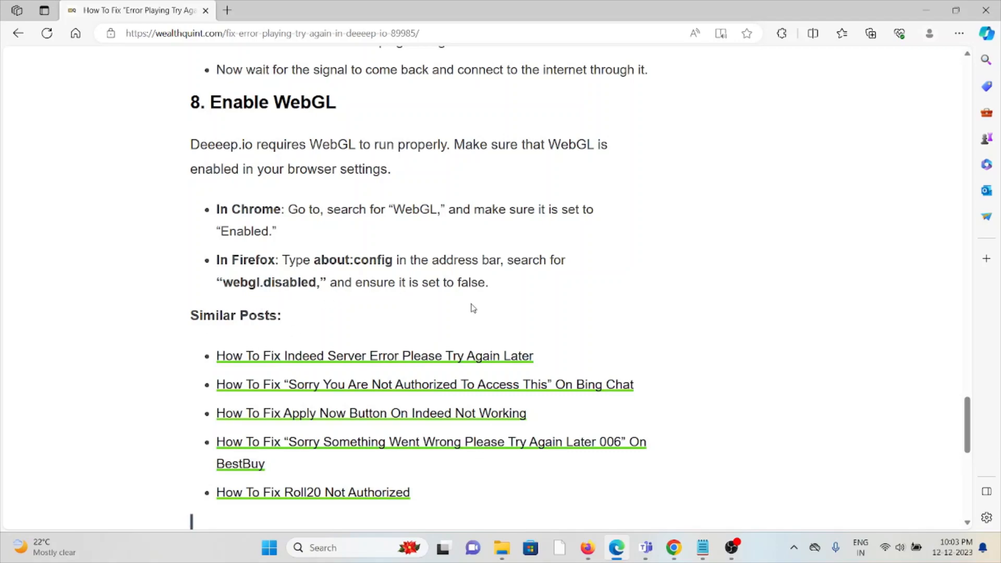
Scroll back up to the article's introduction with the Deeeep.io error screenshot.
{"action": "scroll", "scroll_direction": "up", "scroll_amount": 3}
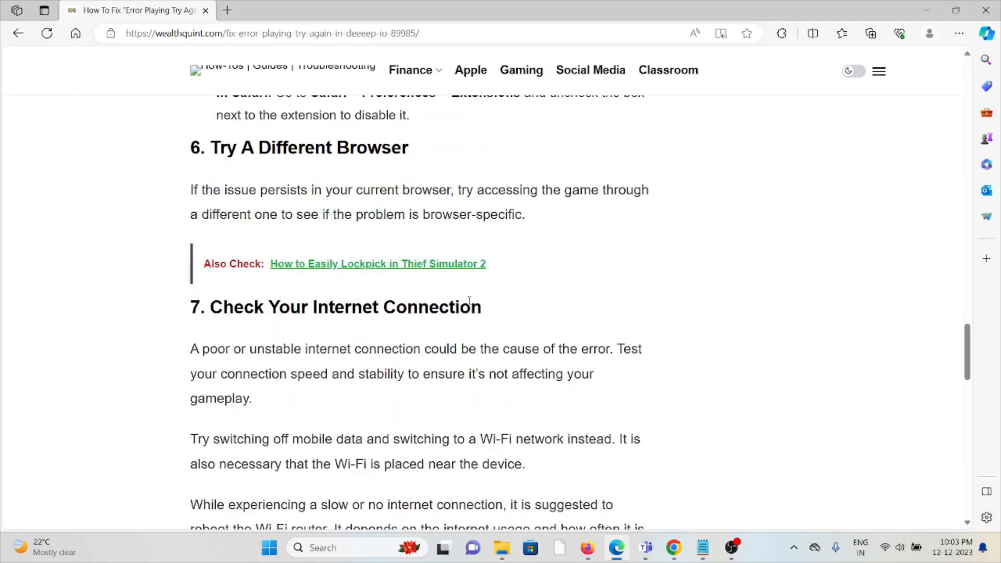
{"action": "scroll", "scroll_direction": "up", "scroll_amount": 3}
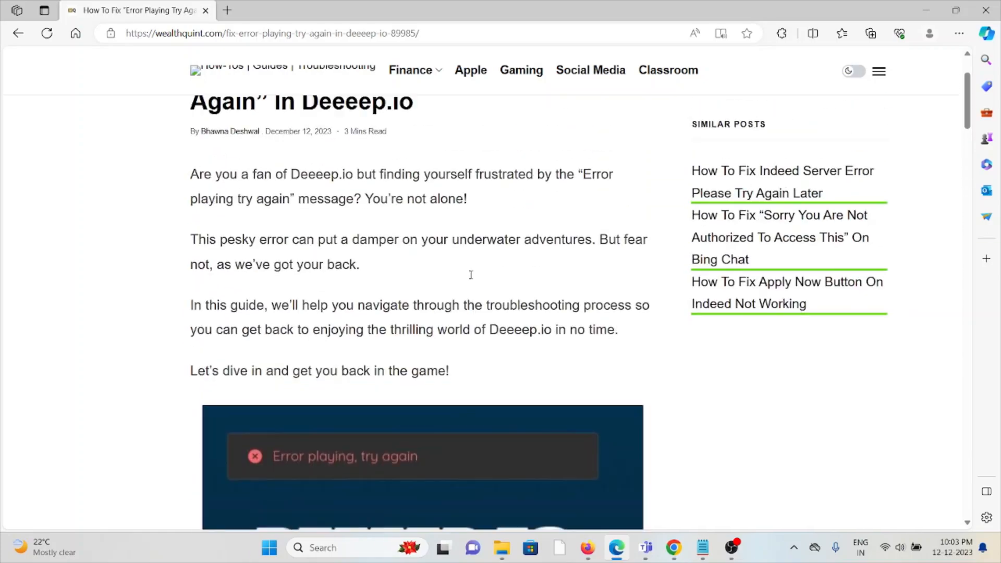